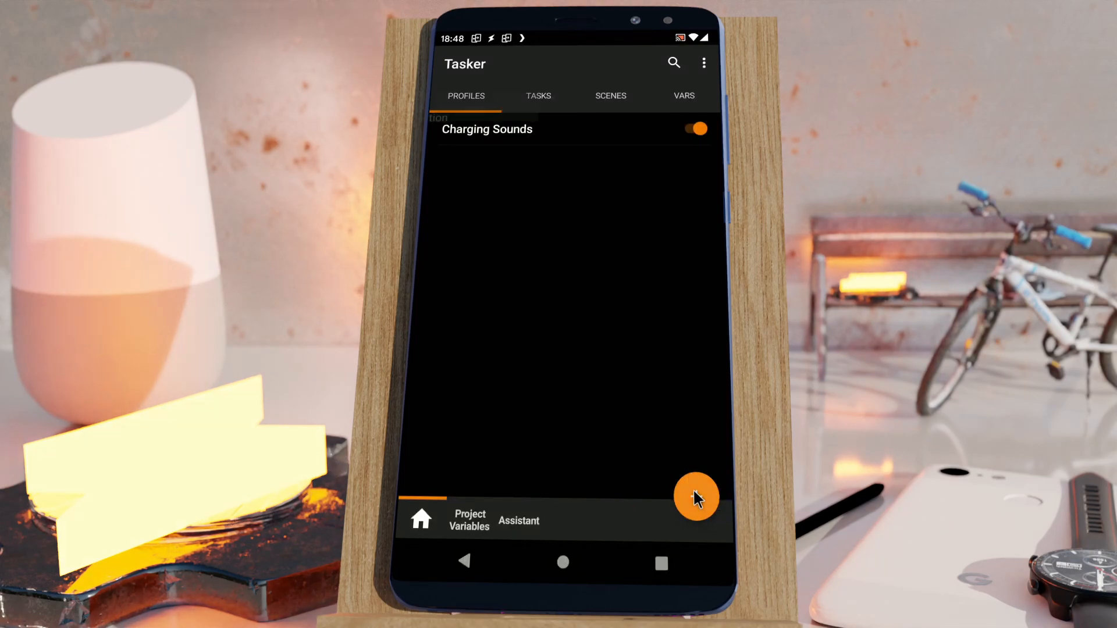
- Begin creating a new Tasker profile from the + button
left_click(696, 497)
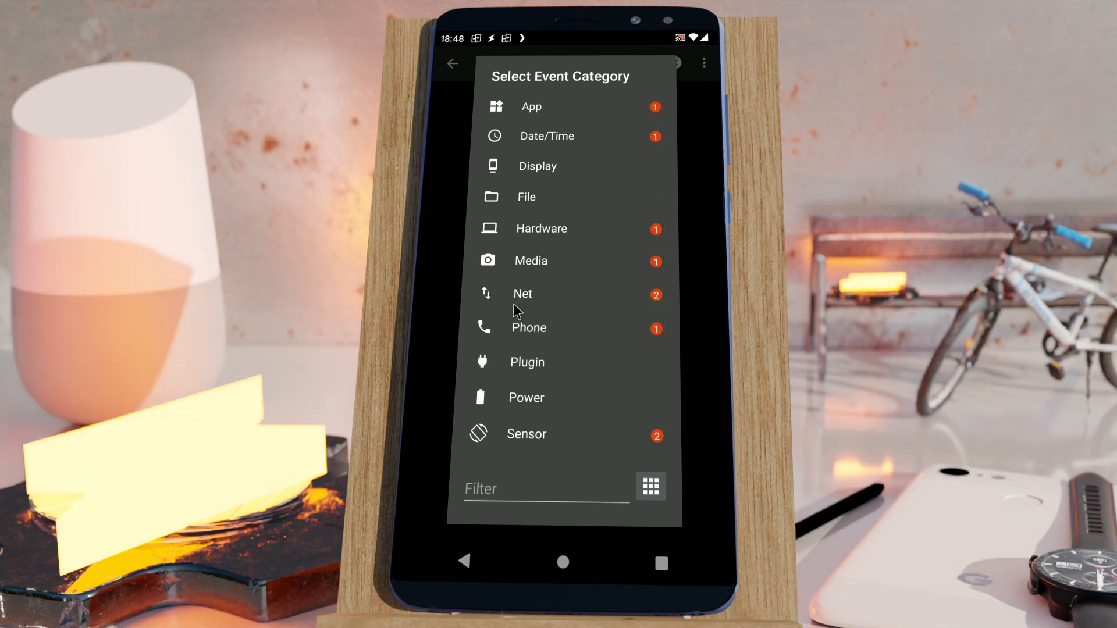
mouse_move(535, 337)
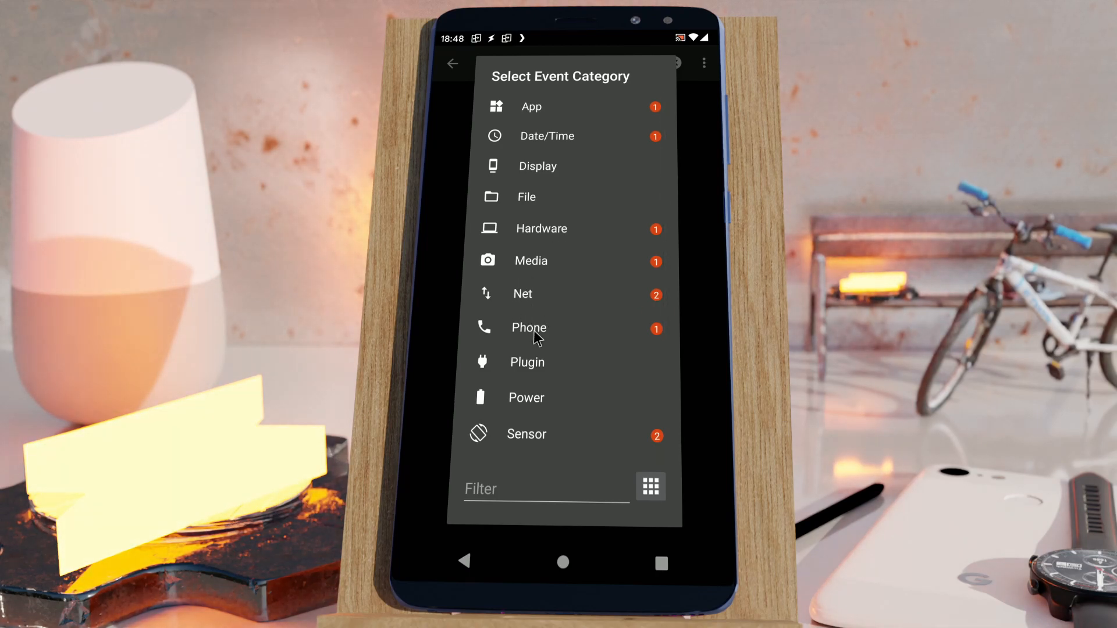
mouse_move(537, 271)
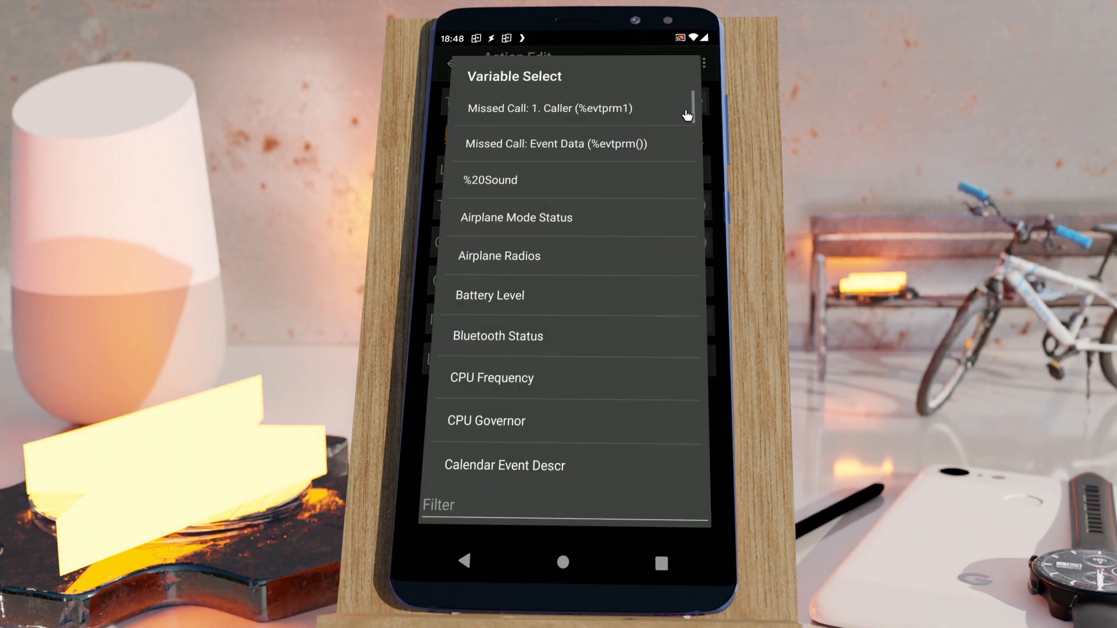
mouse_move(511, 140)
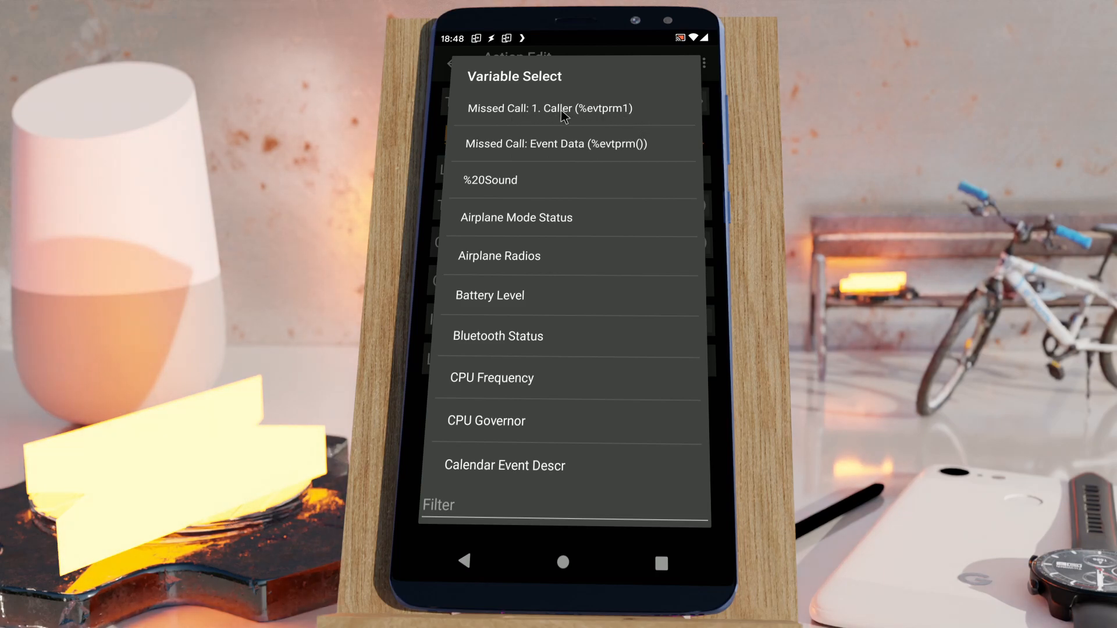
mouse_move(570, 119)
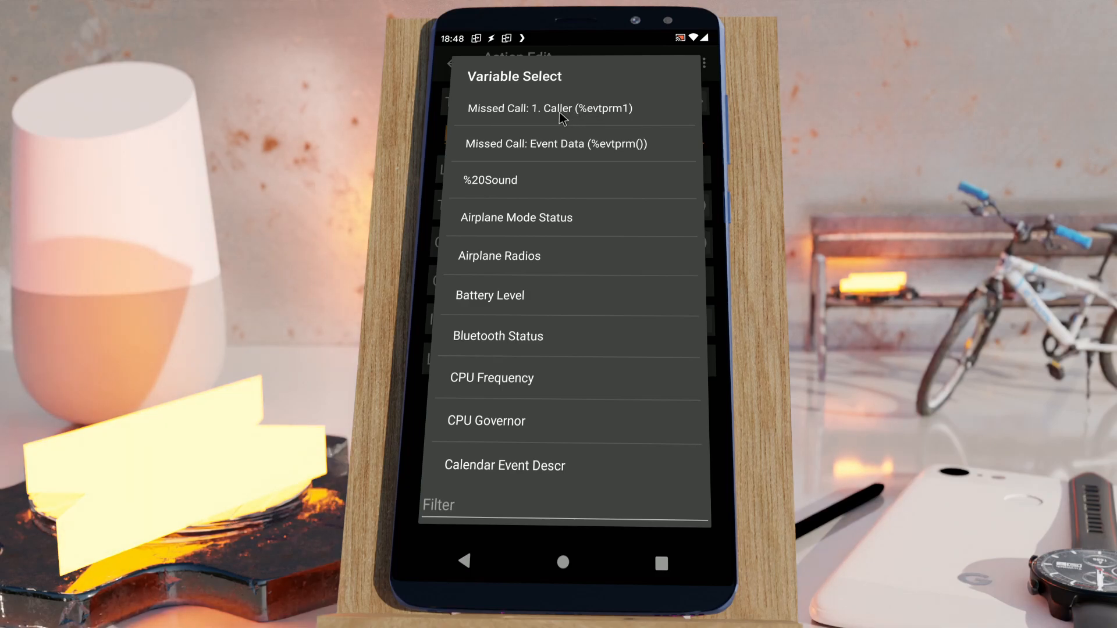
mouse_move(602, 120)
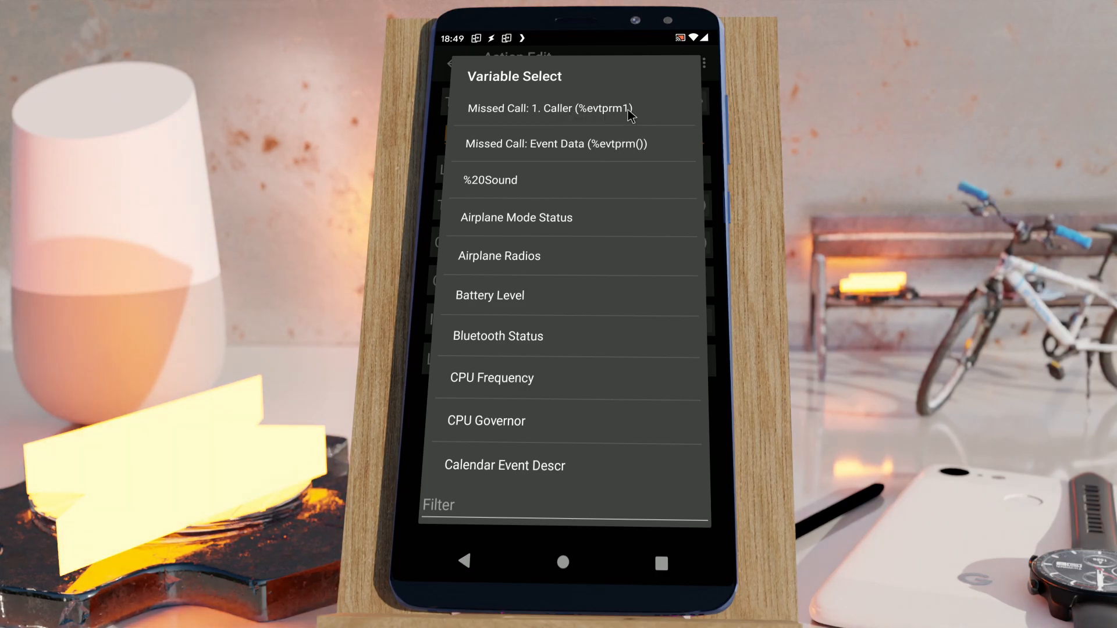
mouse_move(585, 116)
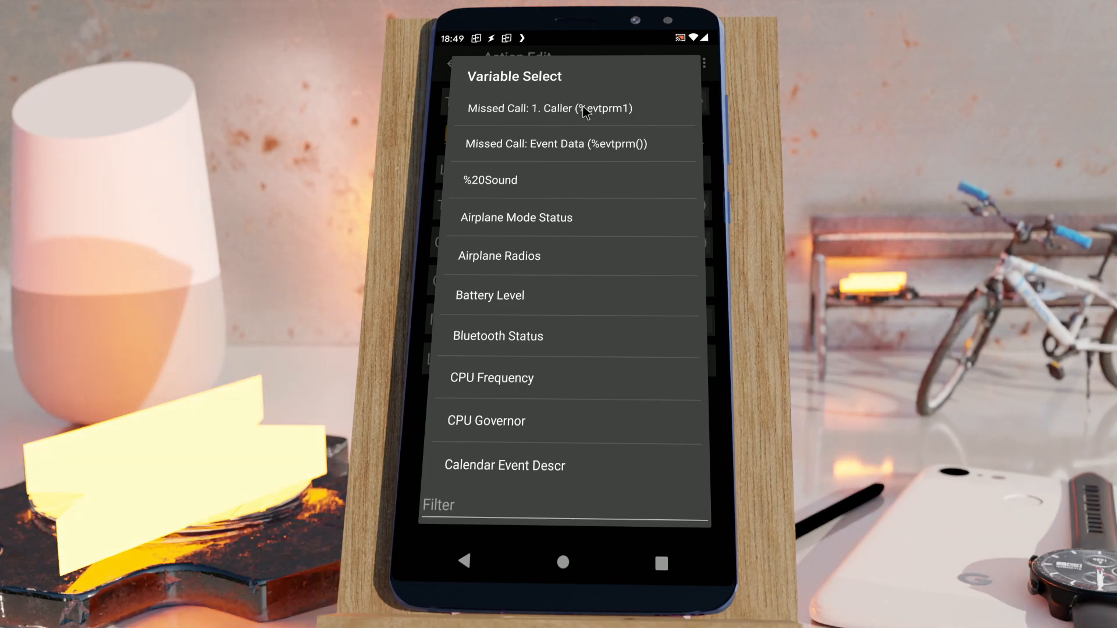
mouse_move(506, 570)
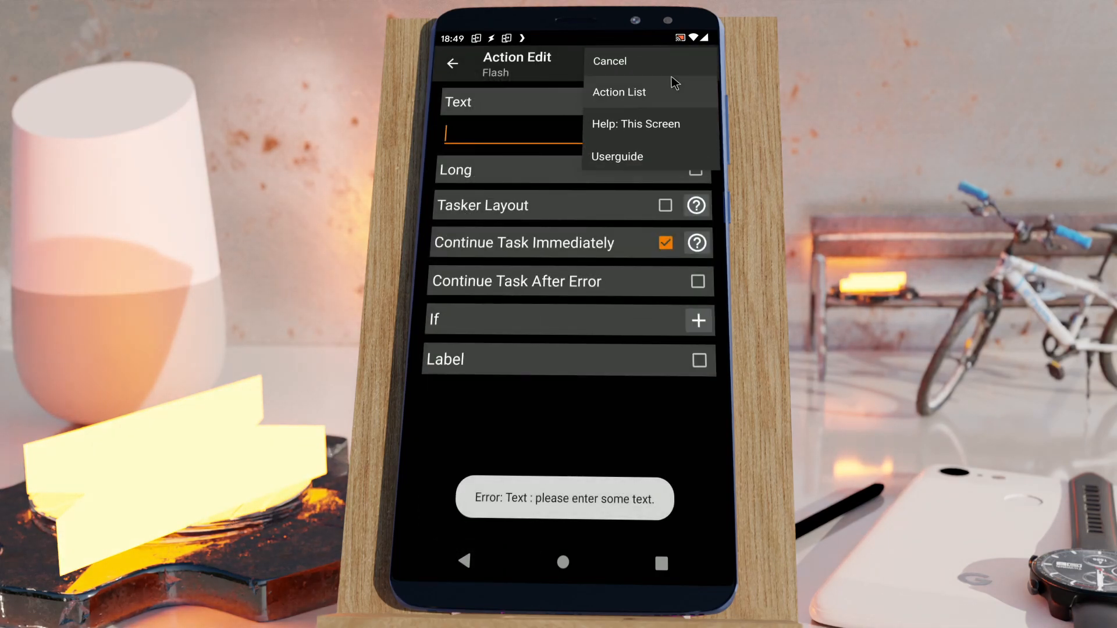
- Cancel the Flash action and confirm deleting the unfinished Missed Call profile
left_click(609, 60)
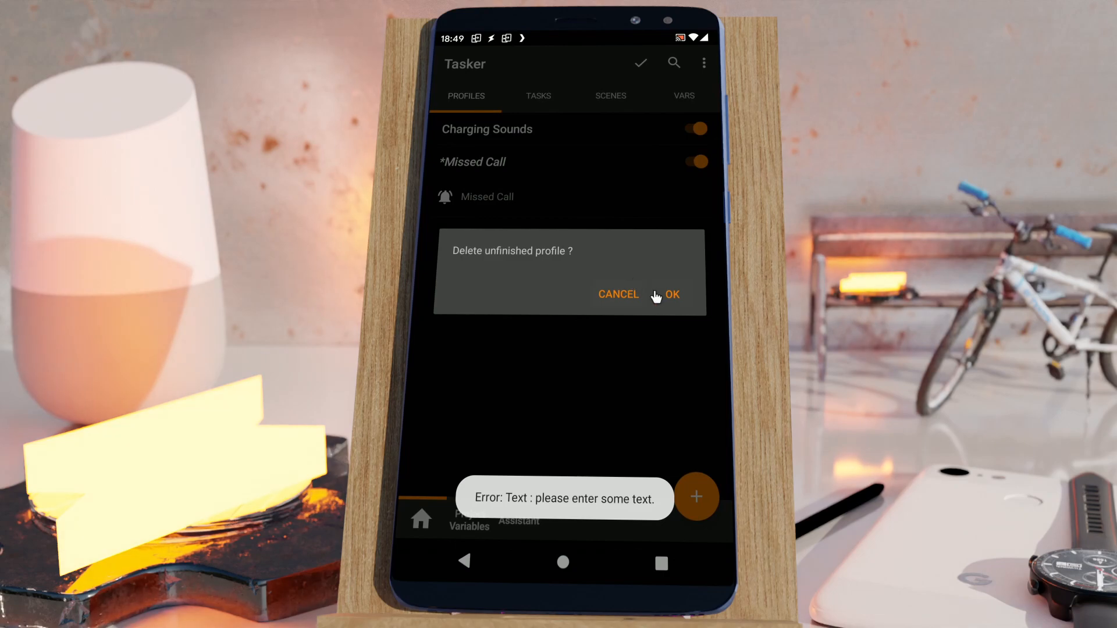
left_click(672, 294)
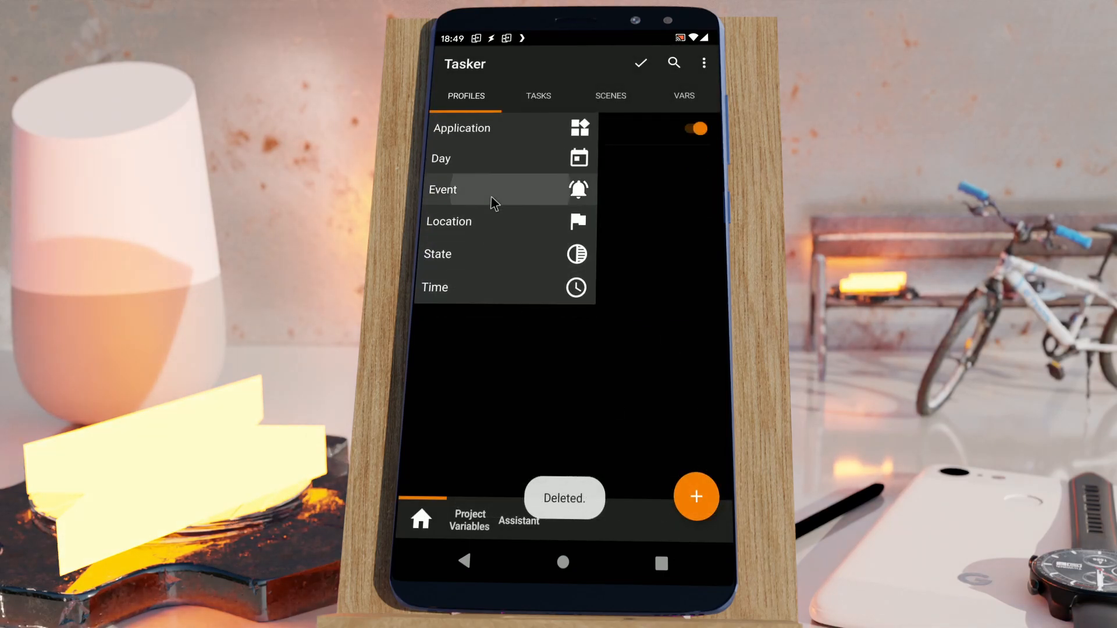
- Create an Event > Phone > Received Text profile and start a New Task for it
left_click(443, 190)
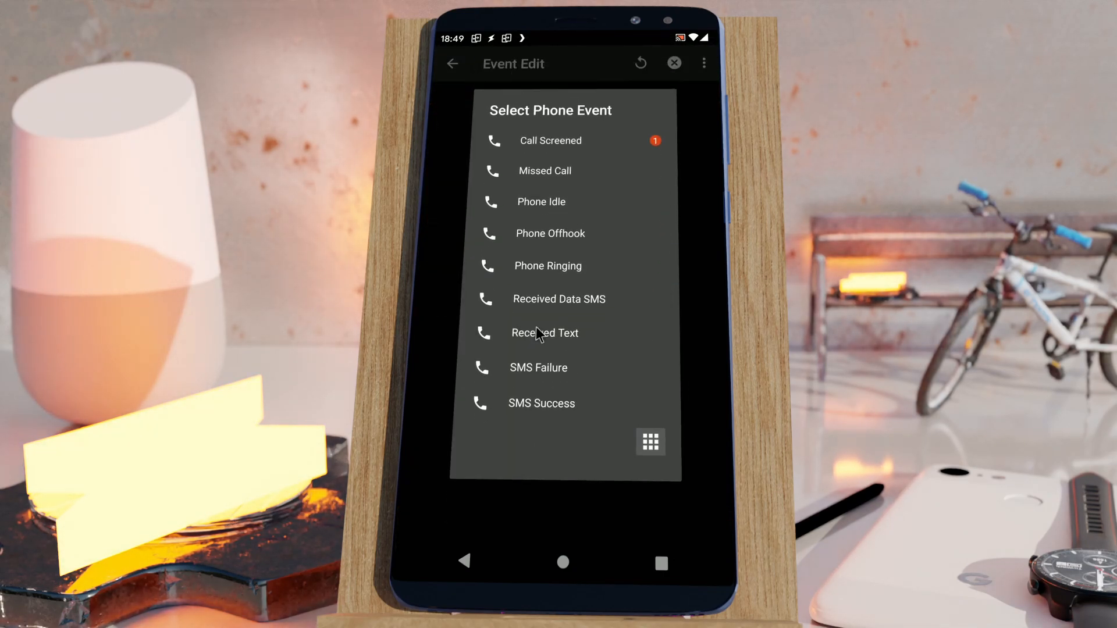
left_click(546, 333)
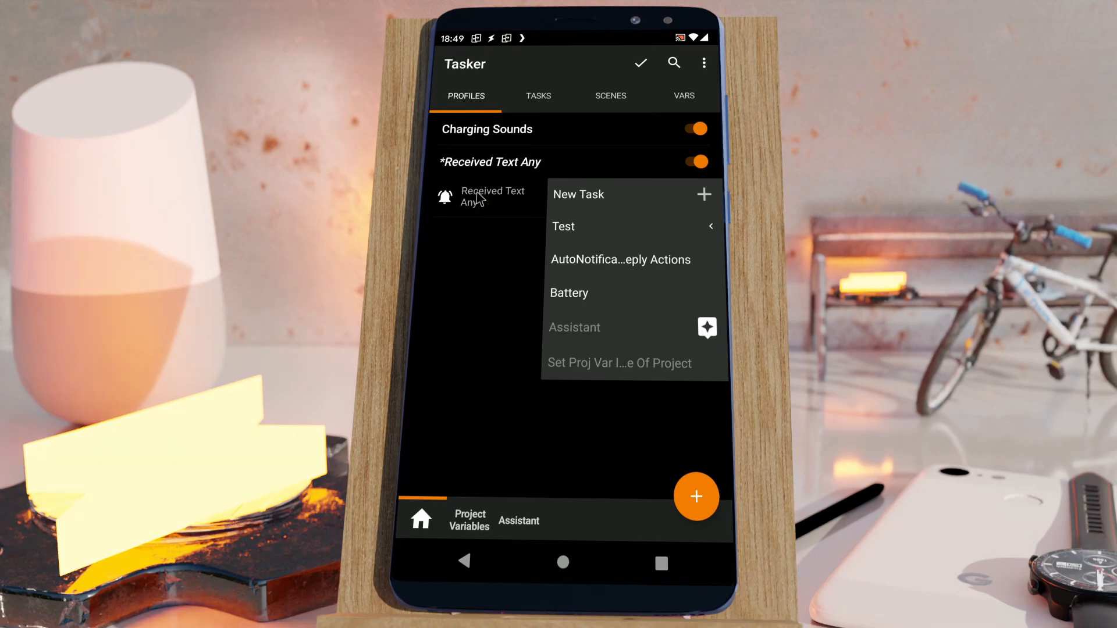
left_click(579, 194)
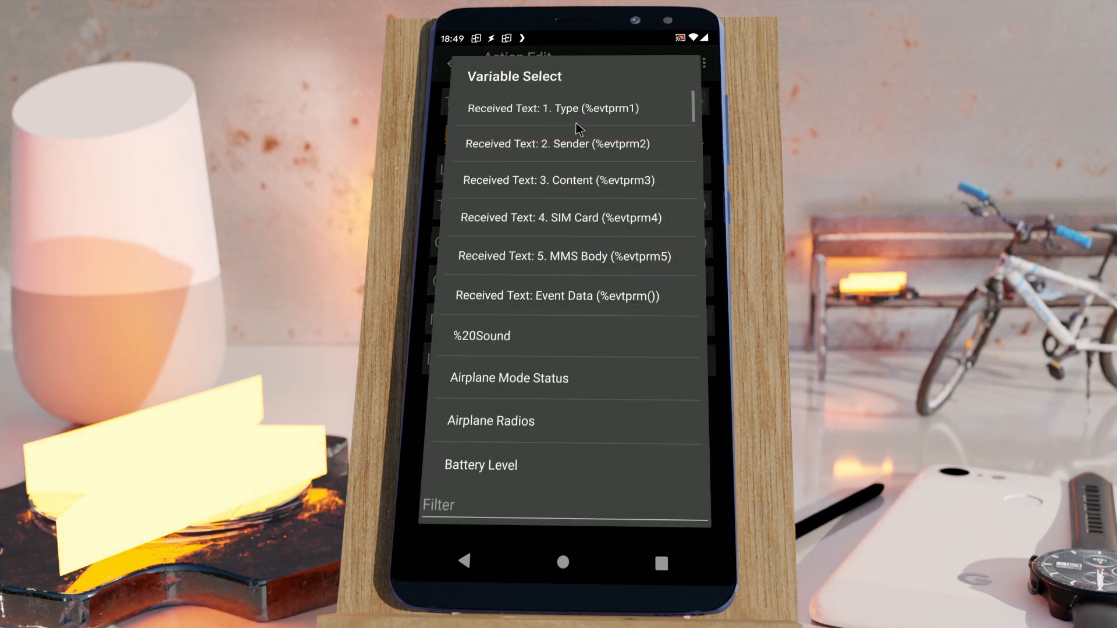
mouse_move(541, 121)
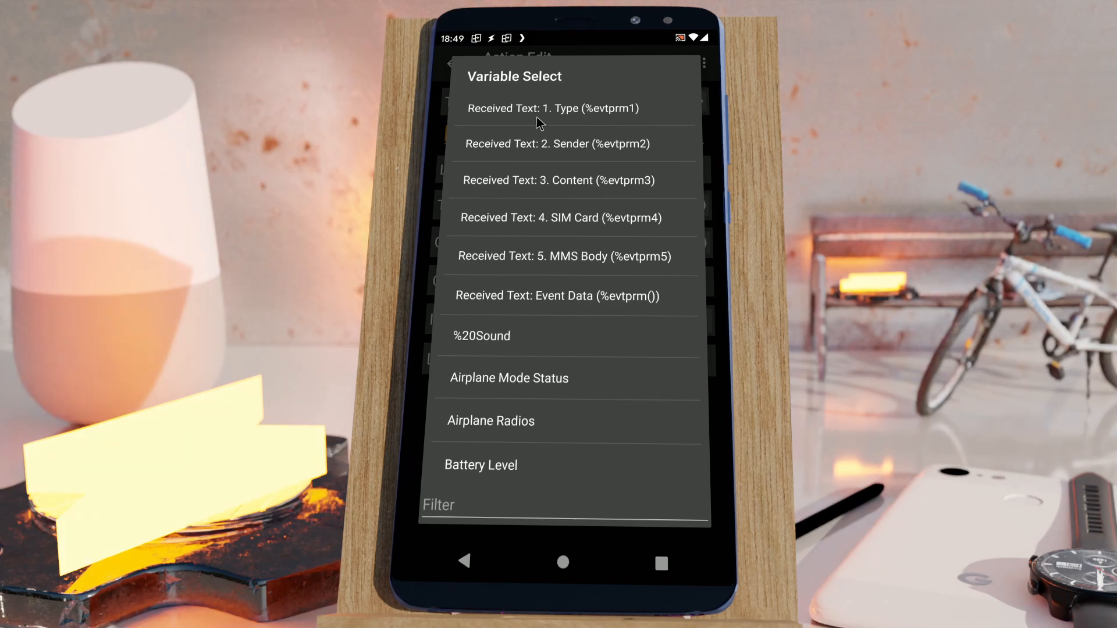
mouse_move(557, 134)
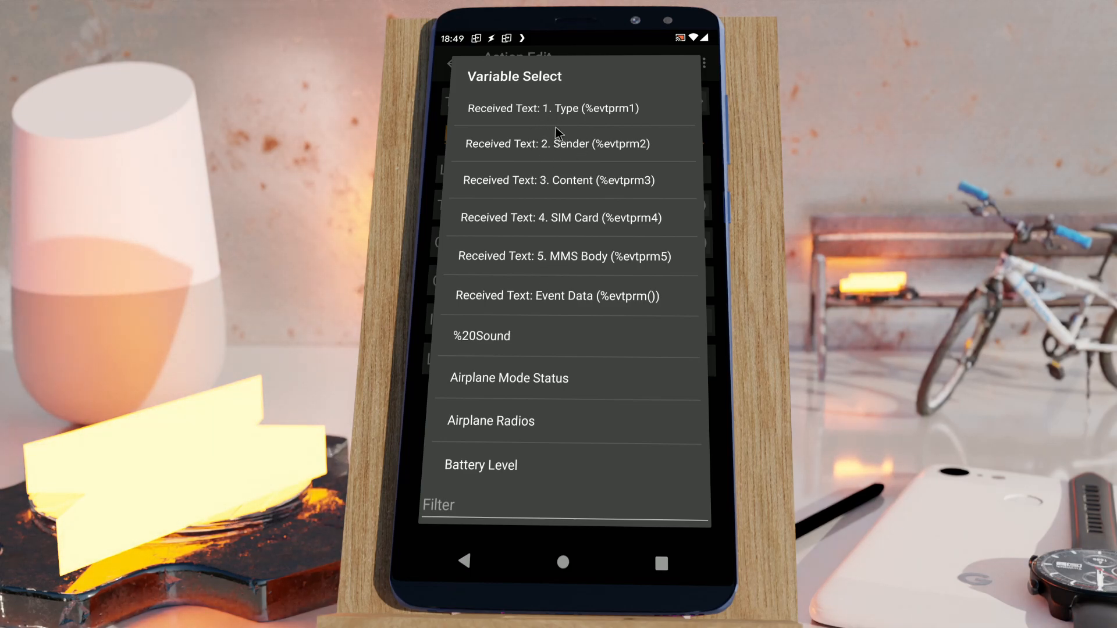
mouse_move(591, 157)
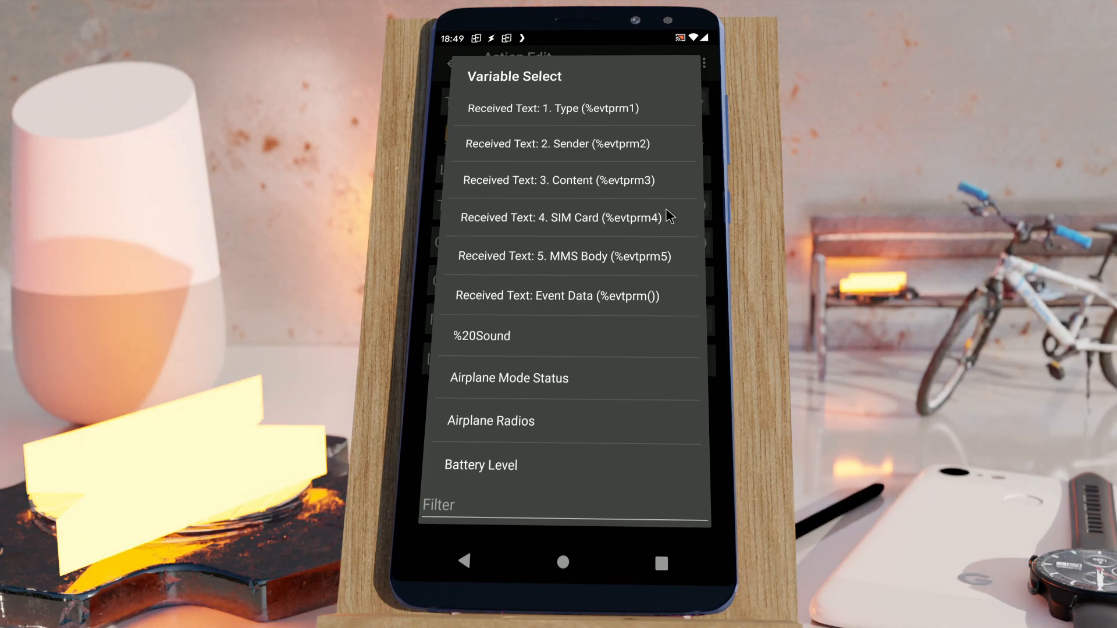
mouse_move(577, 186)
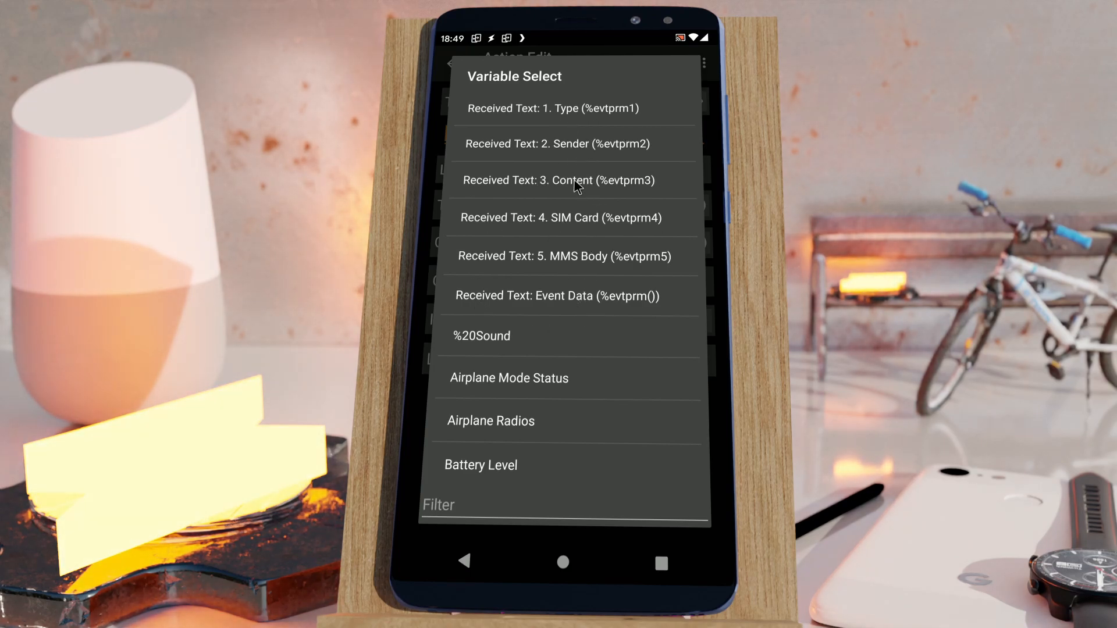
mouse_move(513, 227)
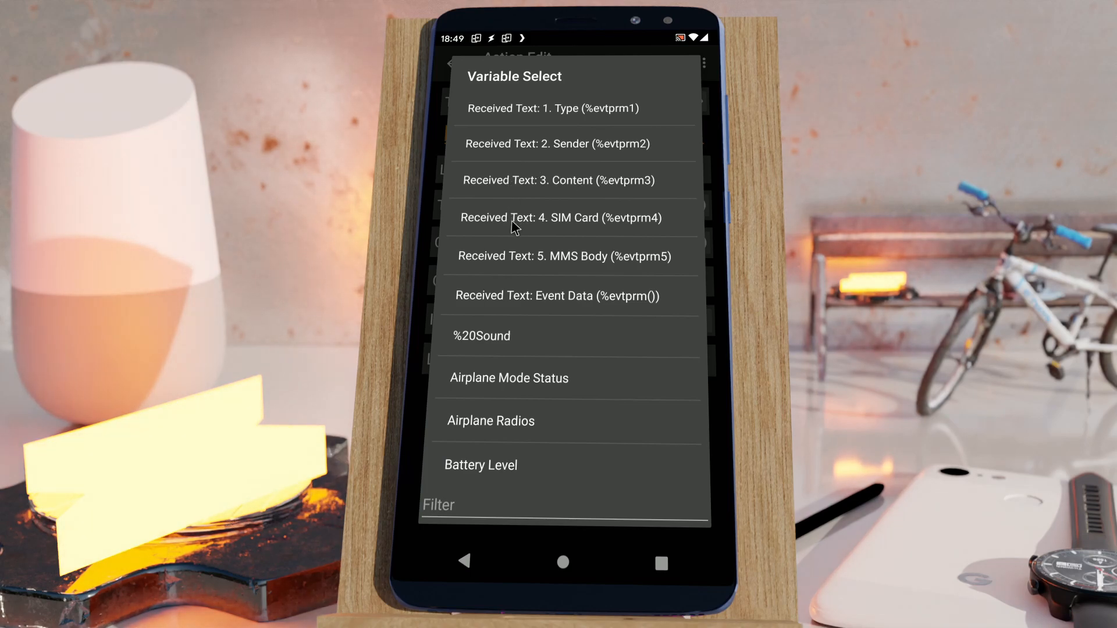
mouse_move(554, 405)
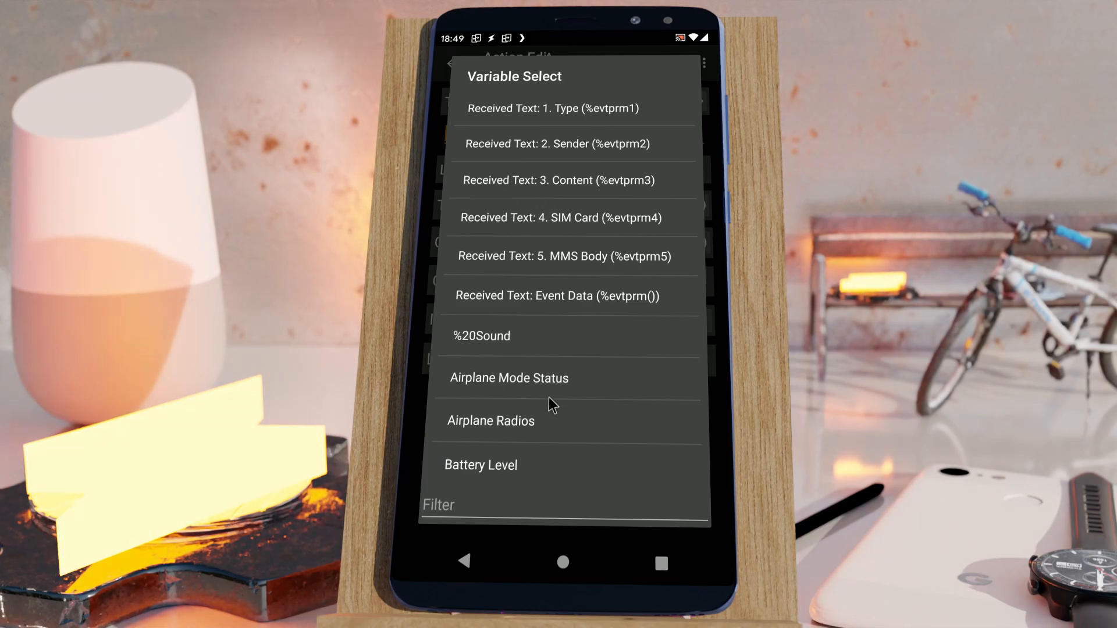